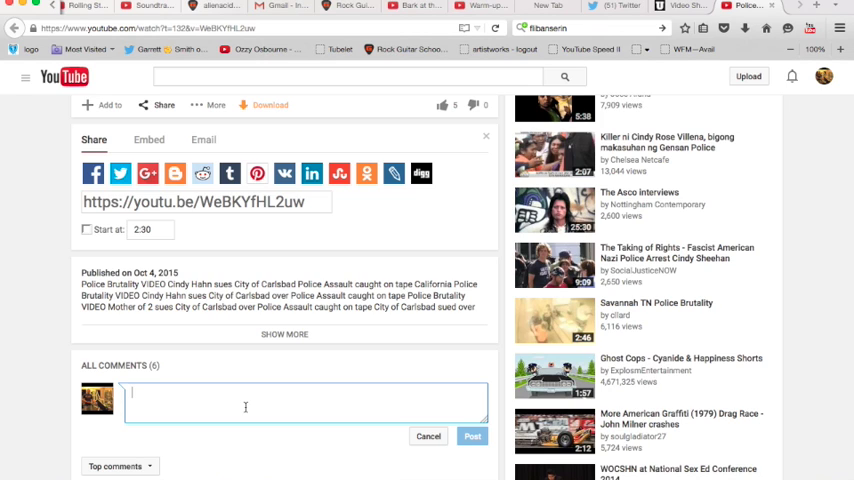
Paste 'Punch in the face, knee strike at 1:37.' into the search box to verify the clipboard
right_click(245, 407)
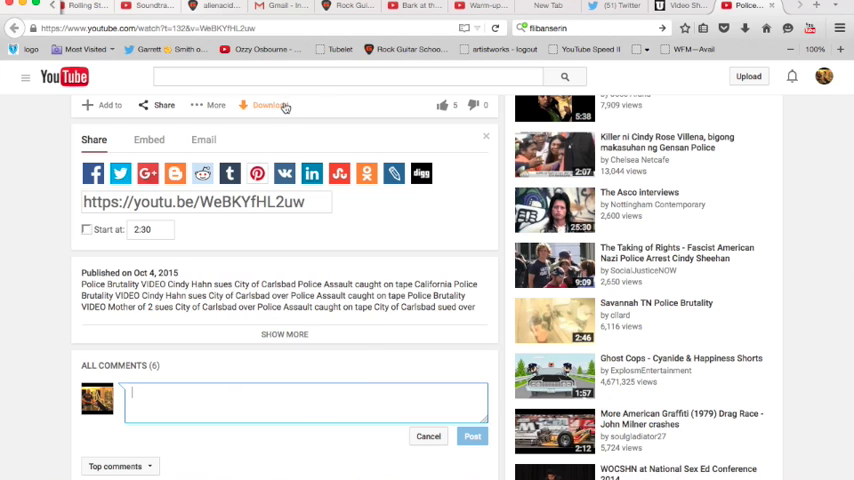
right_click(350, 76)
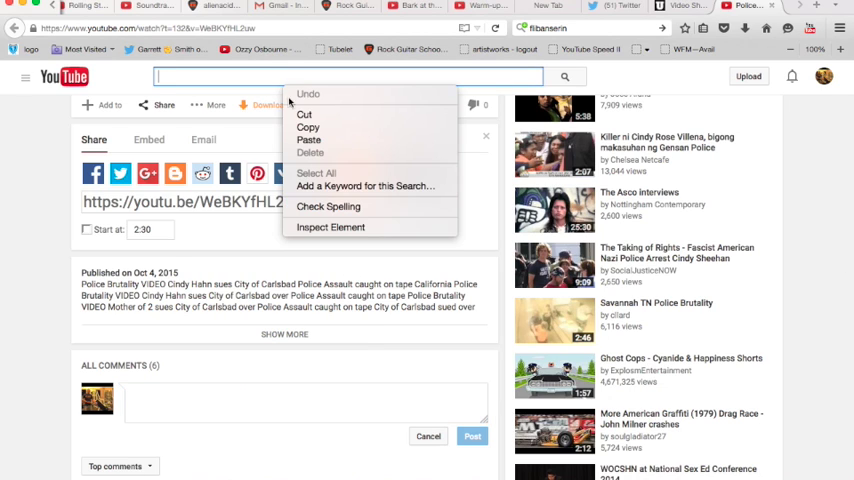
left_click(308, 139)
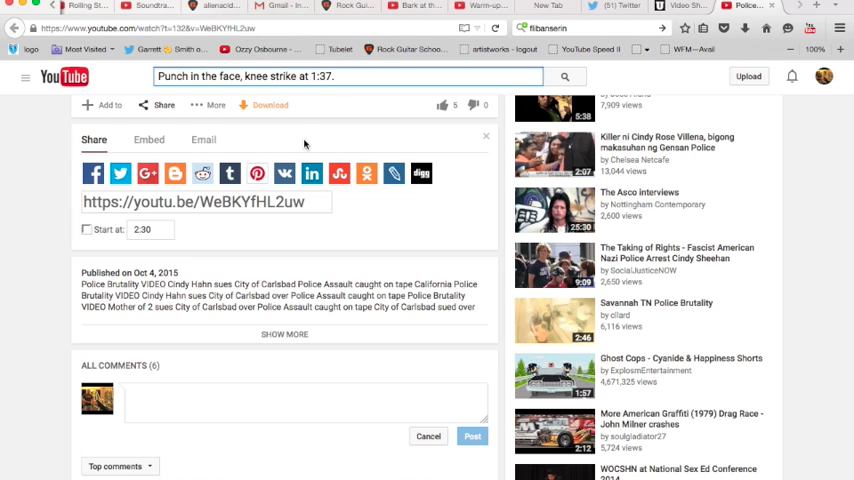
left_click(286, 400)
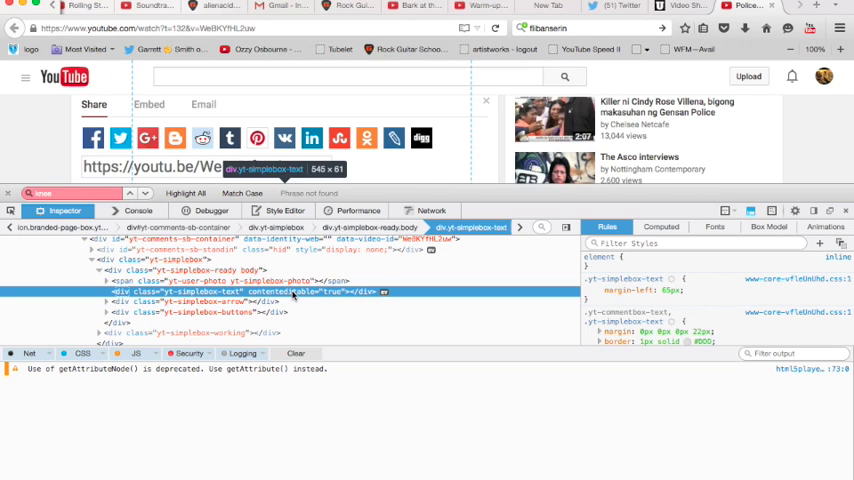
Inspect the comment box and select its div.yt-simplebox-text contenteditable node
right_click(290, 291)
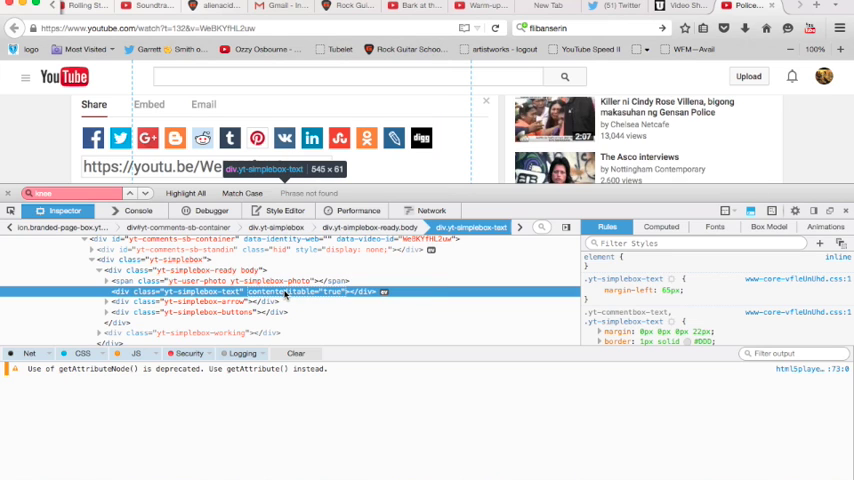
mouse_move(142, 293)
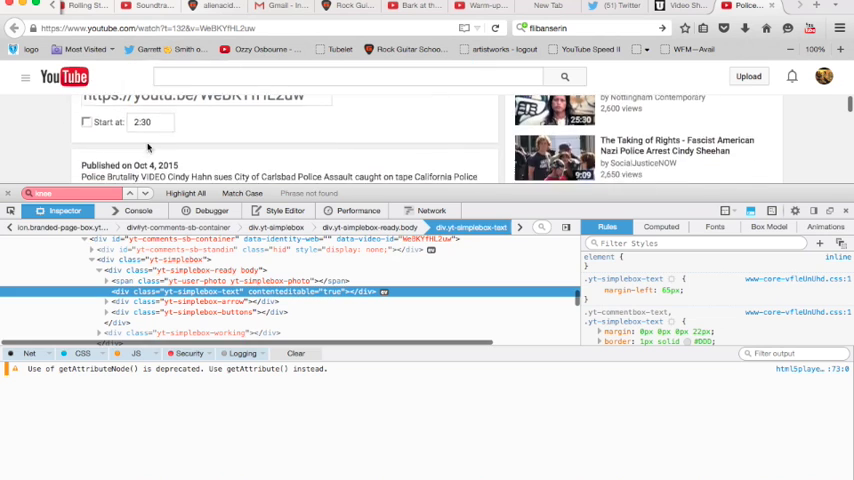
left_click(300, 120)
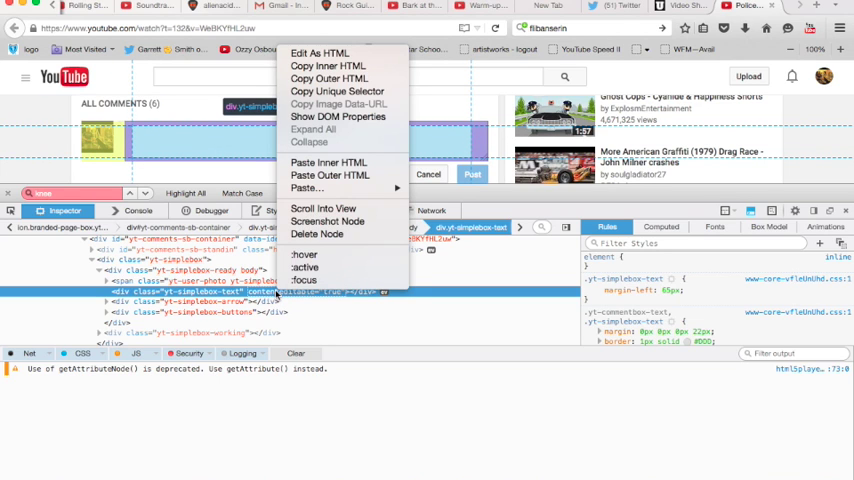
mouse_move(337, 117)
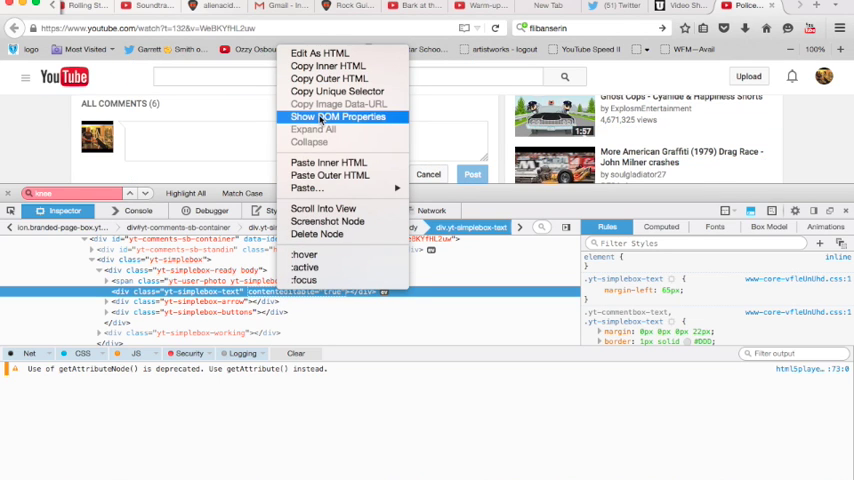
Show the node's DOM properties and scroll down to textContent
left_click(341, 116)
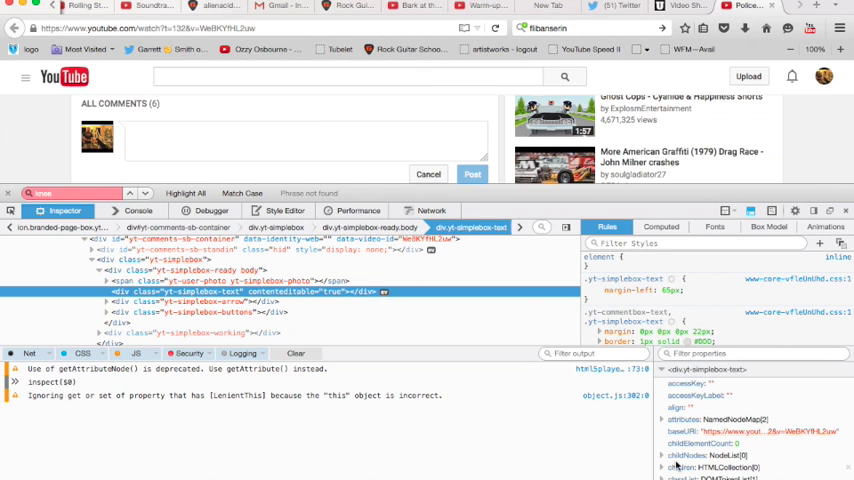
scroll("down", 3)
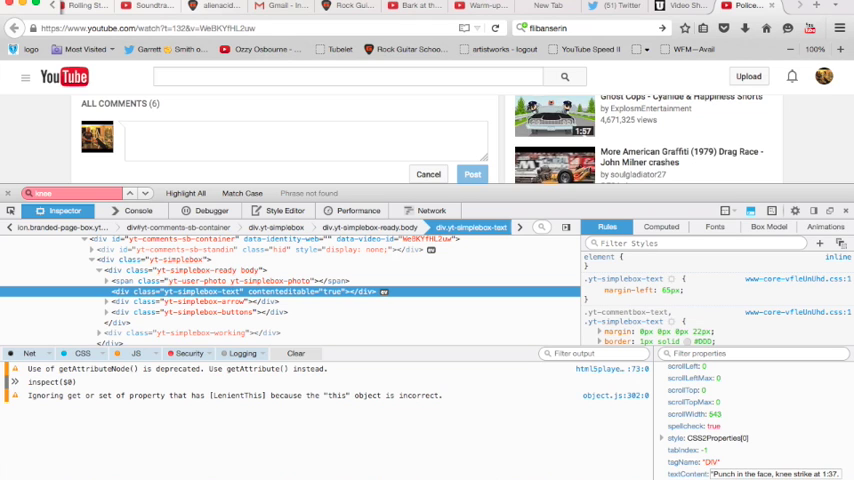
Set textContent to 'Punch in the face, knee strike at 1:37.' and submit it
type("Punch in the face, knee strike at 1:37.")
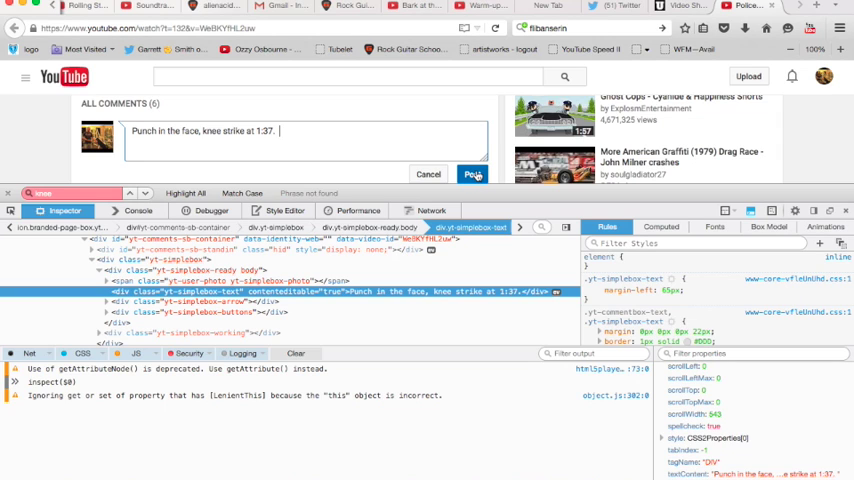
left_click(472, 173)
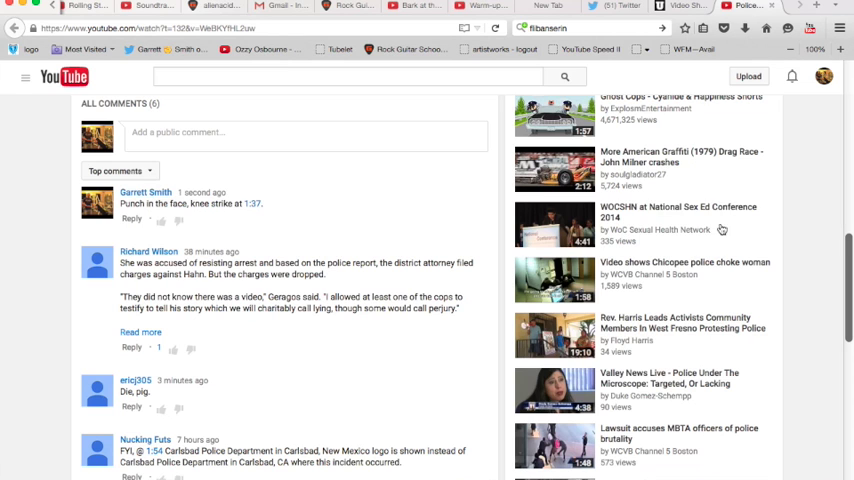
Scroll back up the video page to the ended player
scroll("up", 3)
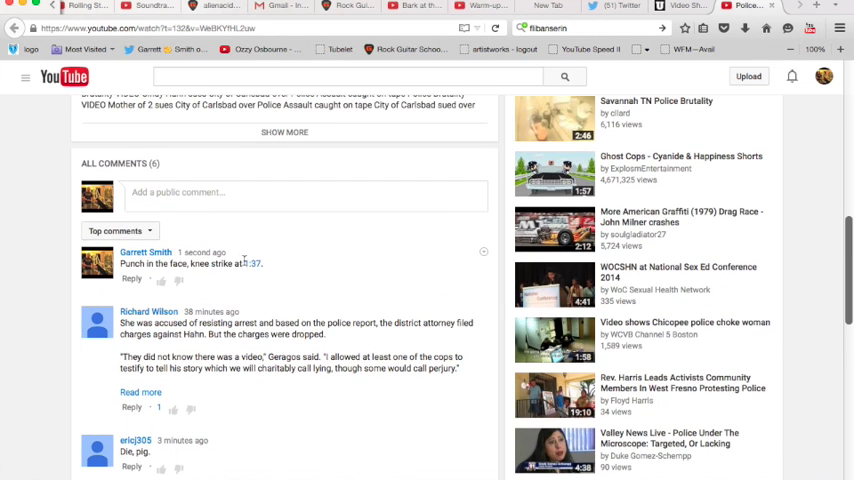
scroll("up", 3)
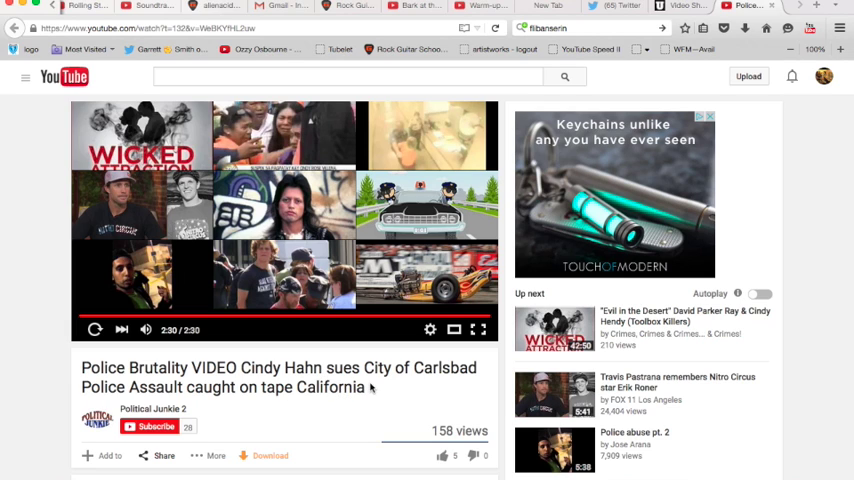
mouse_move(81, 371)
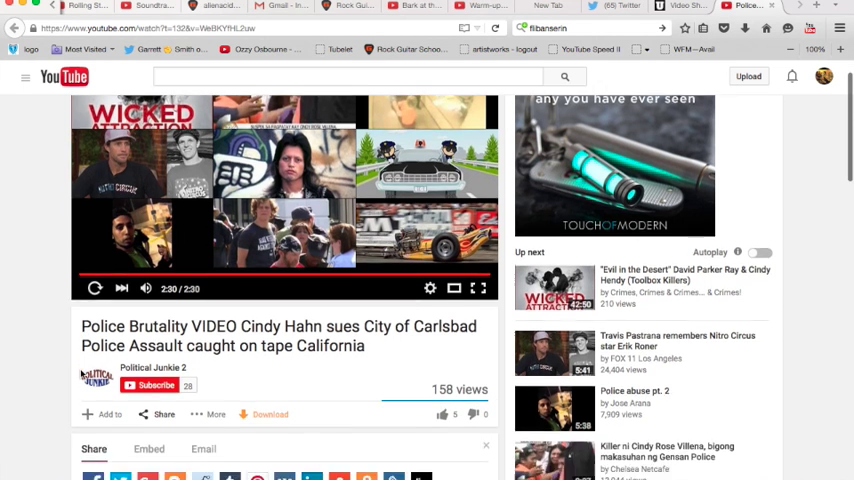
scroll("down", 3)
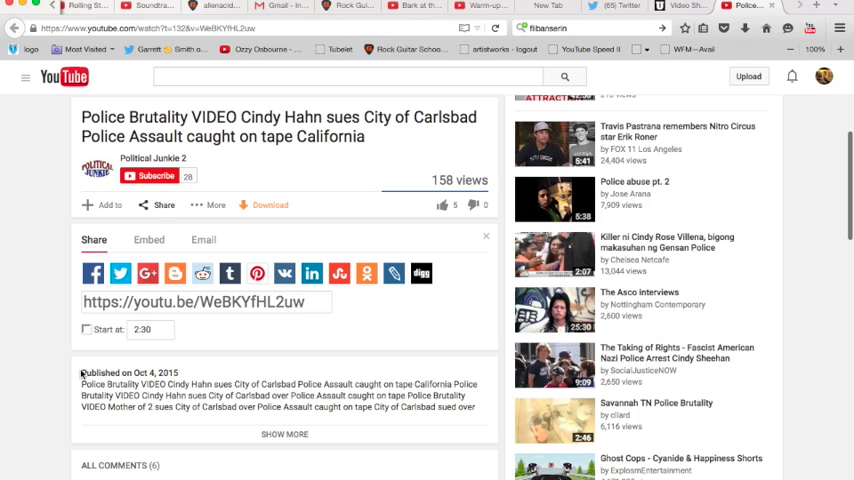
scroll("down", 3)
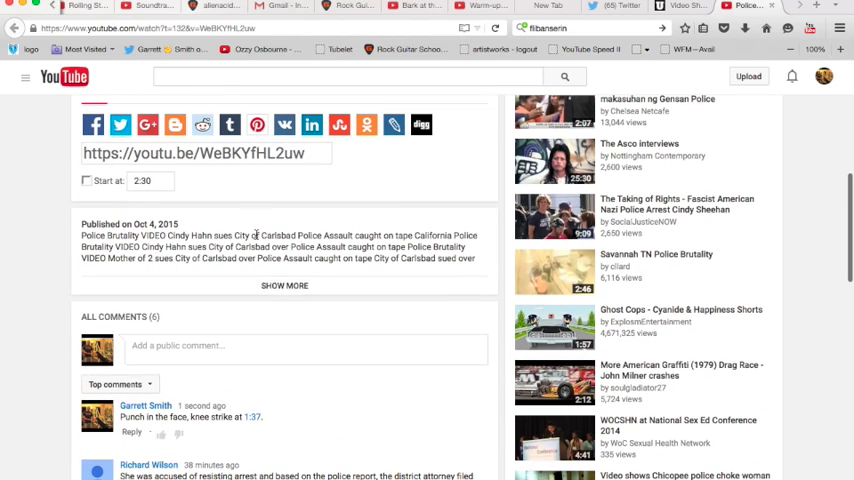
scroll("up", 3)
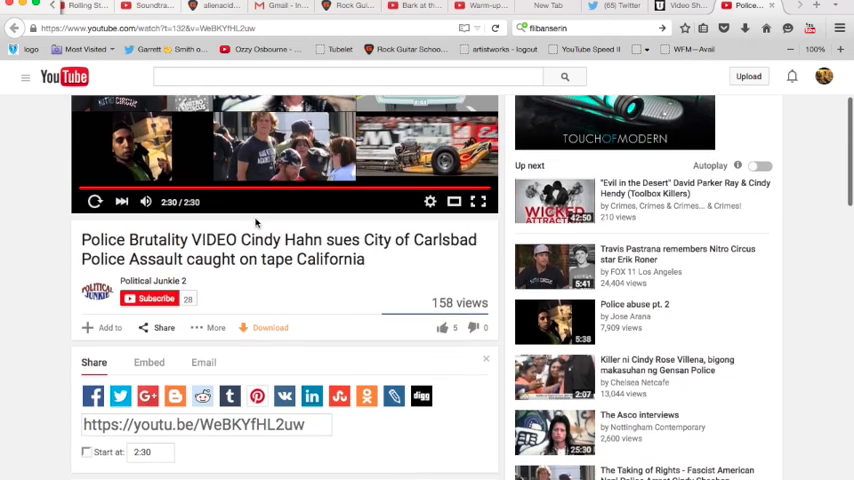